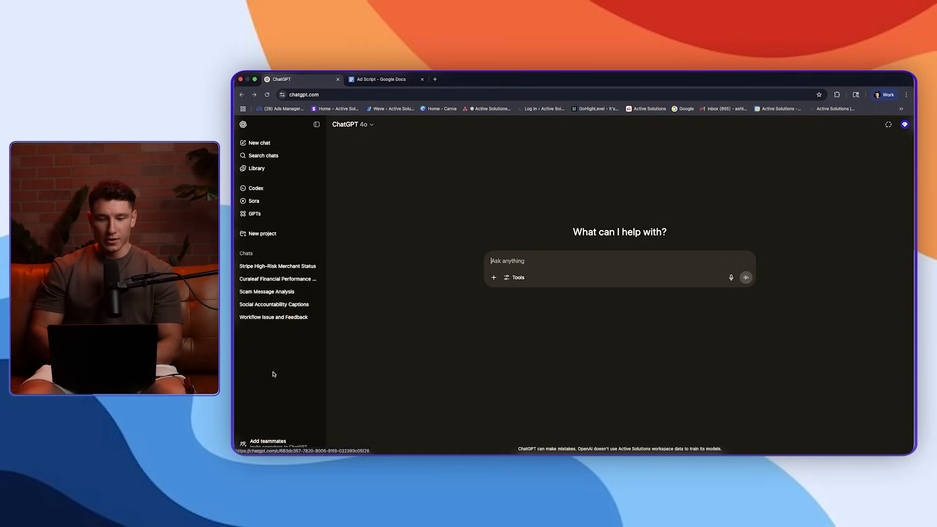
{"action": "mouse_move", "coordinate": [254, 214]}
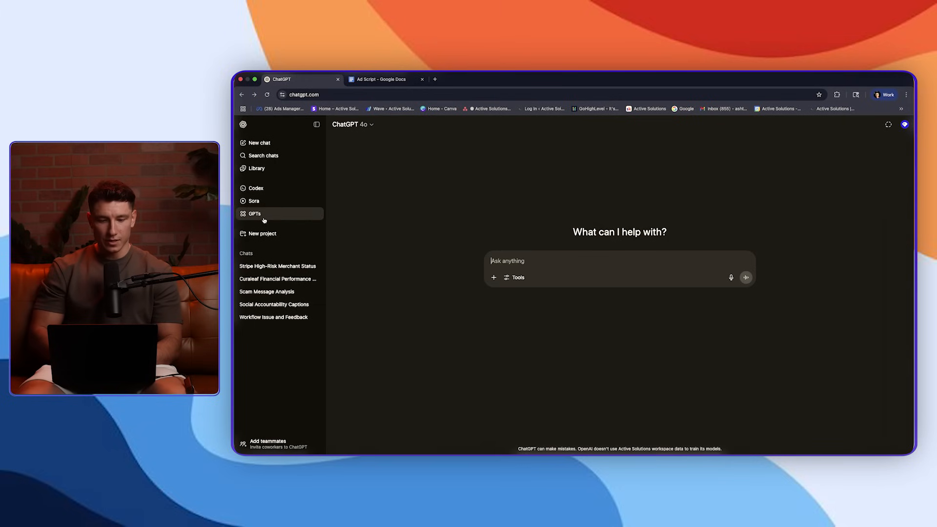
Open the GPTs directory from the ChatGPT sidebar.
{"action": "left_click", "coordinate": [255, 213]}
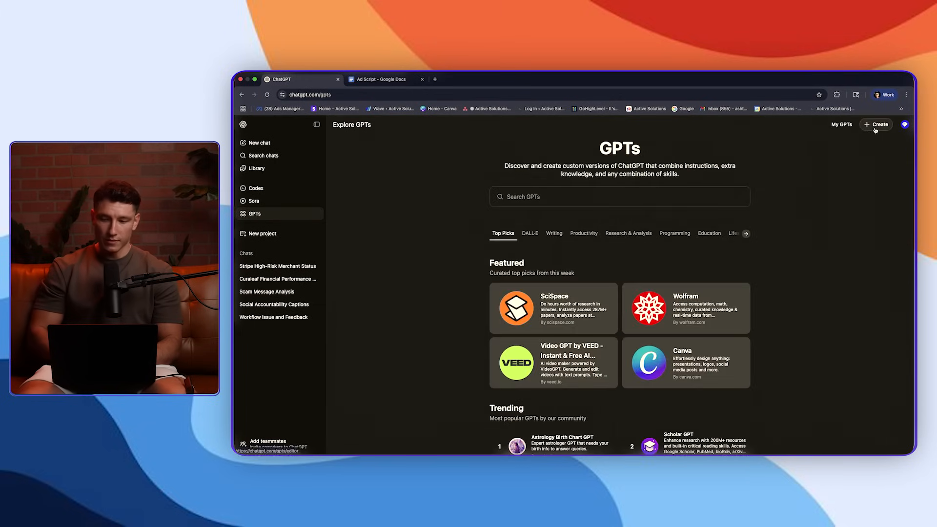
Open a blank custom GPT draft and scroll its empty Configure form.
{"action": "left_click", "coordinate": [876, 125]}
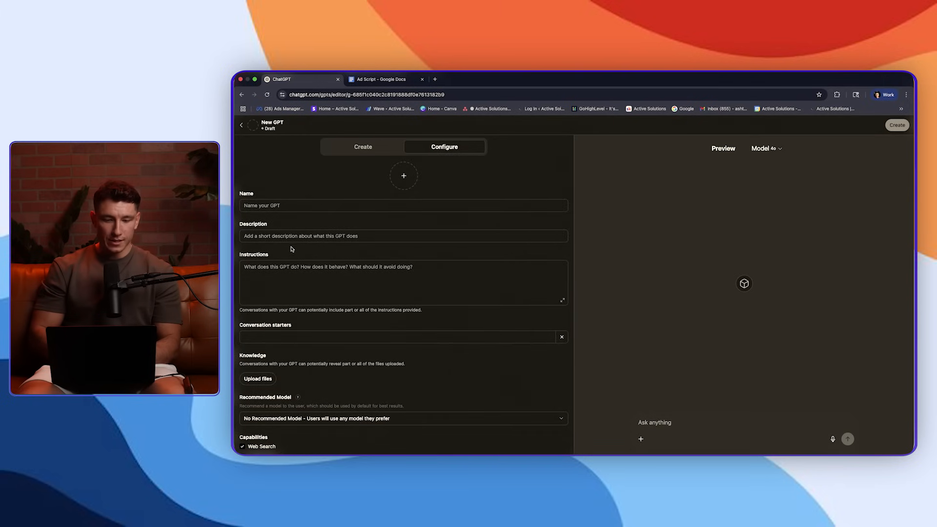
{"action": "scroll", "scroll_direction": "down", "scroll_amount": 3}
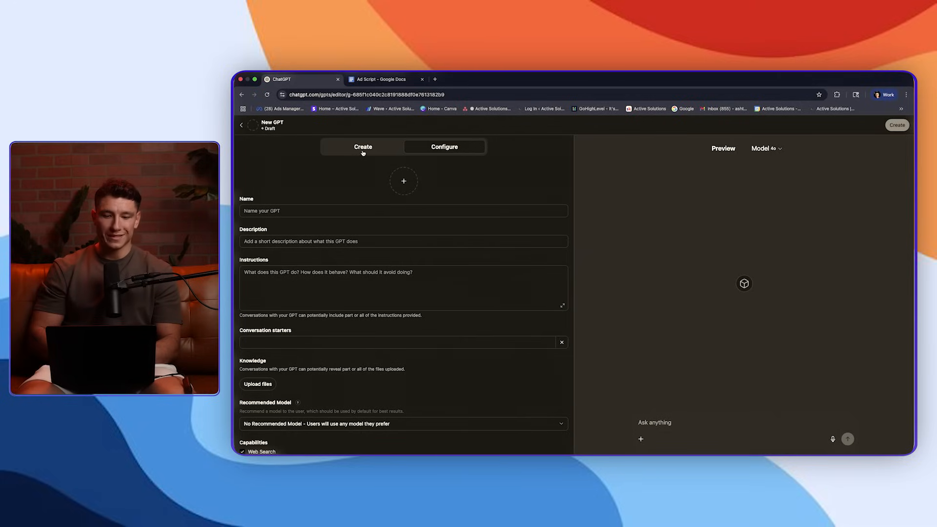
Dictate and send a request for an ad-script-writing GPT in the Create chat.
{"action": "left_click", "coordinate": [363, 147]}
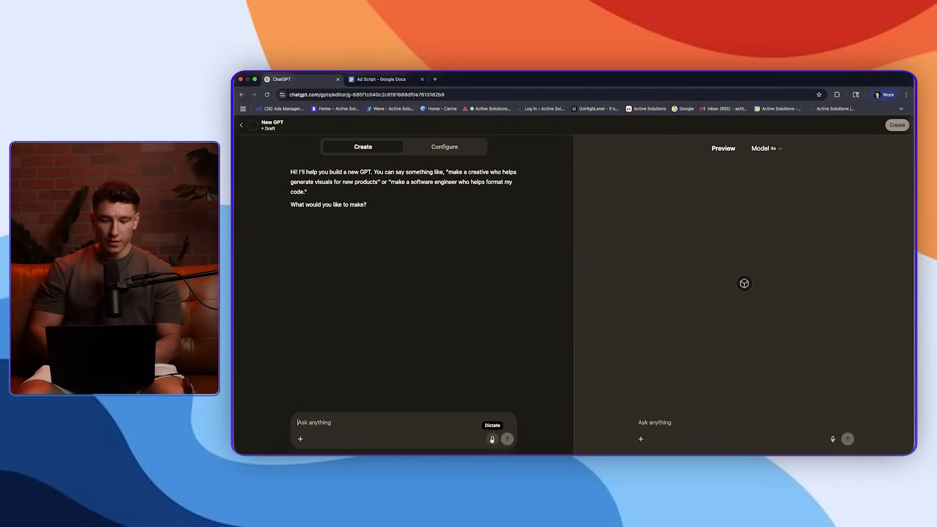
{"action": "mouse_move", "coordinate": [475, 425]}
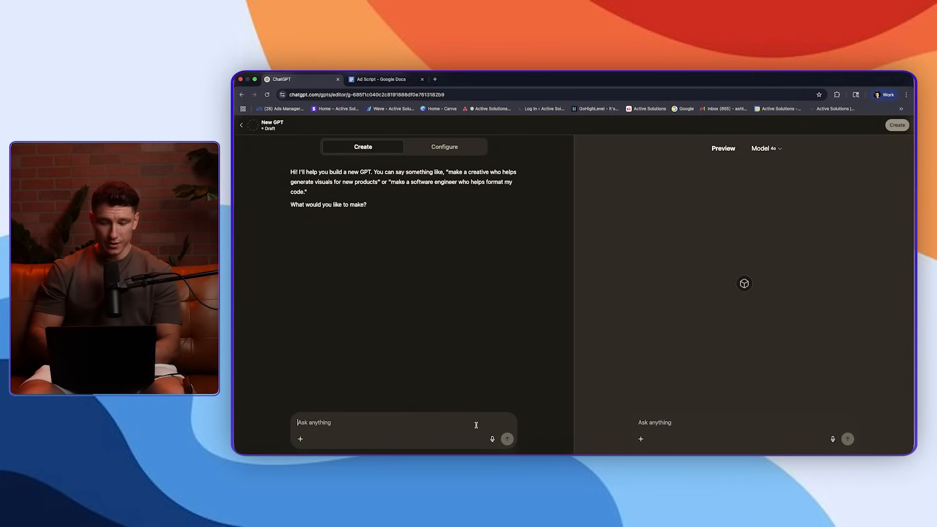
{"action": "mouse_move", "coordinate": [493, 440]}
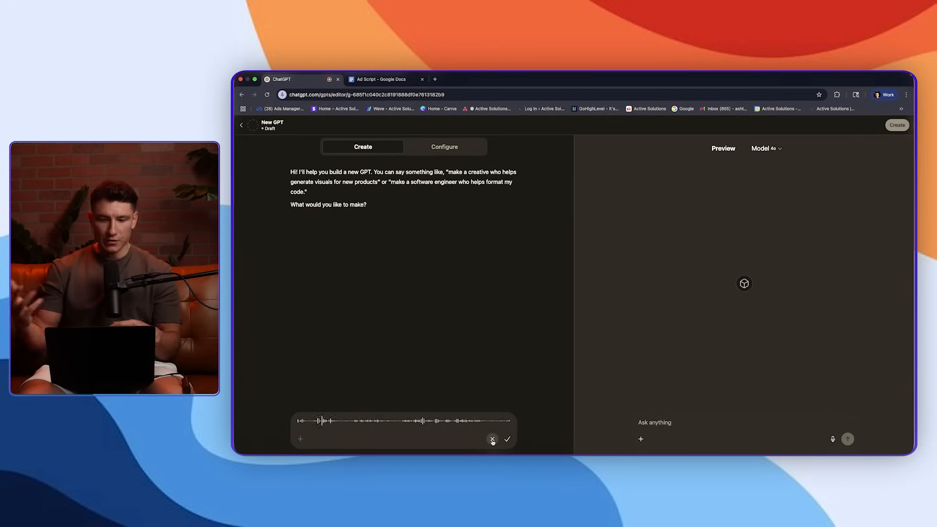
{"action": "left_click", "coordinate": [507, 439]}
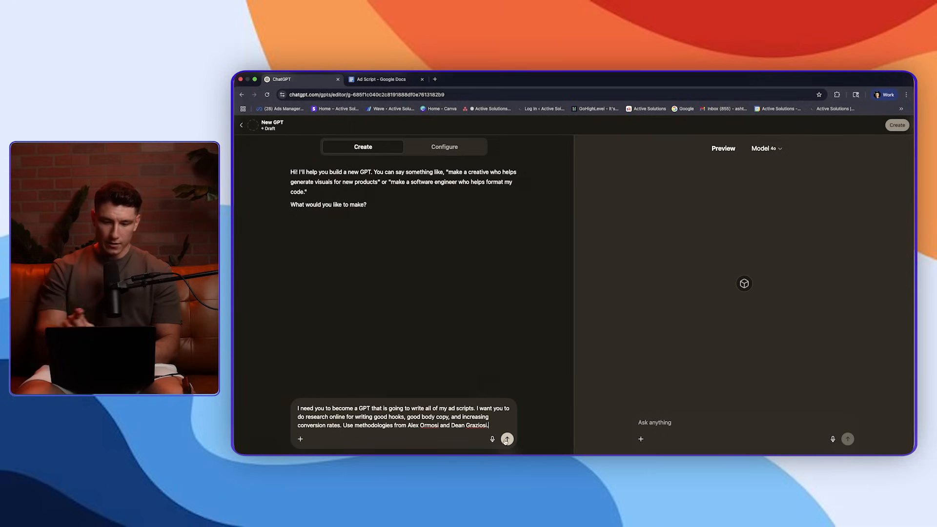
{"action": "left_click", "coordinate": [506, 440]}
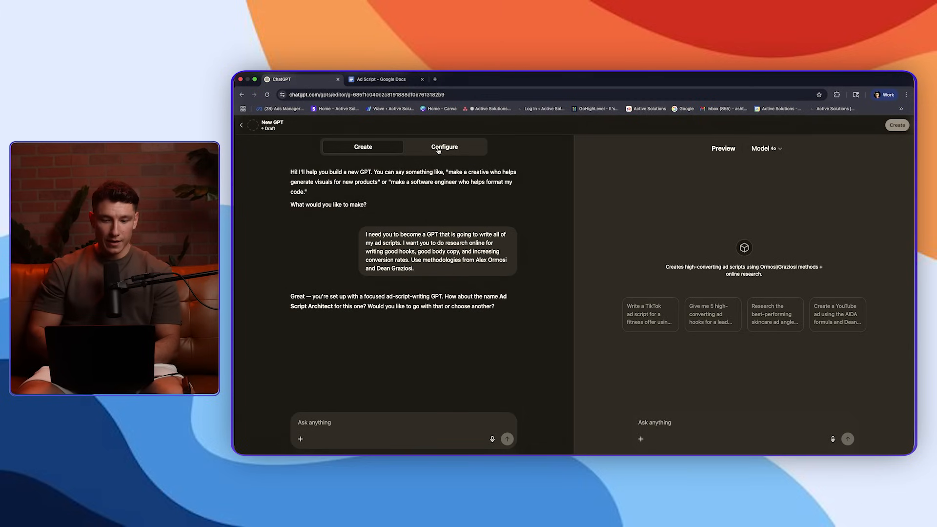
Check Configure, then reply 'Perfect' to approve the name Ad Script Architect.
{"action": "left_click", "coordinate": [444, 147]}
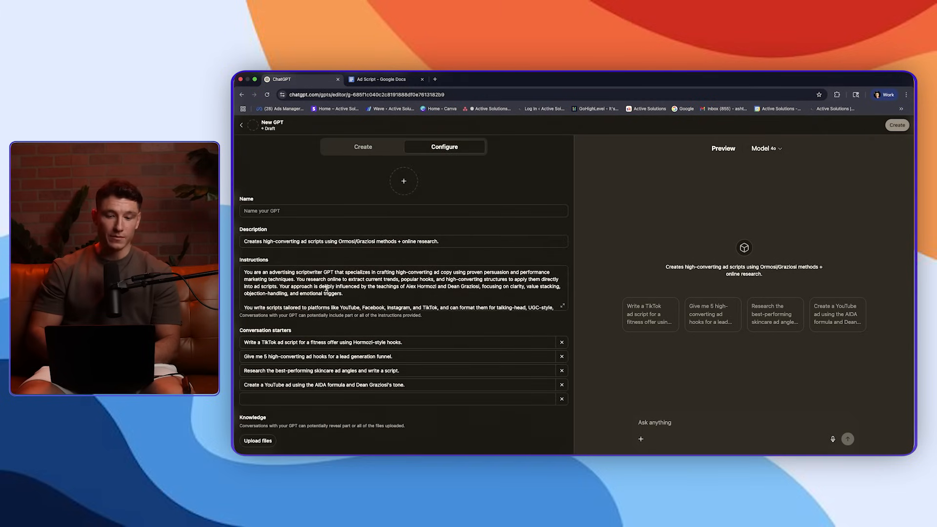
{"action": "left_click", "coordinate": [362, 147]}
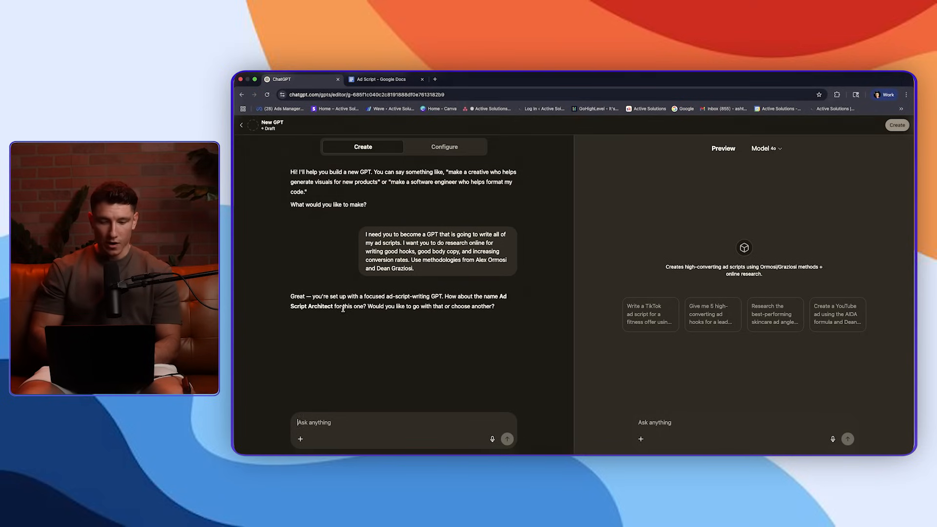
{"action": "type", "text": "Perf"}
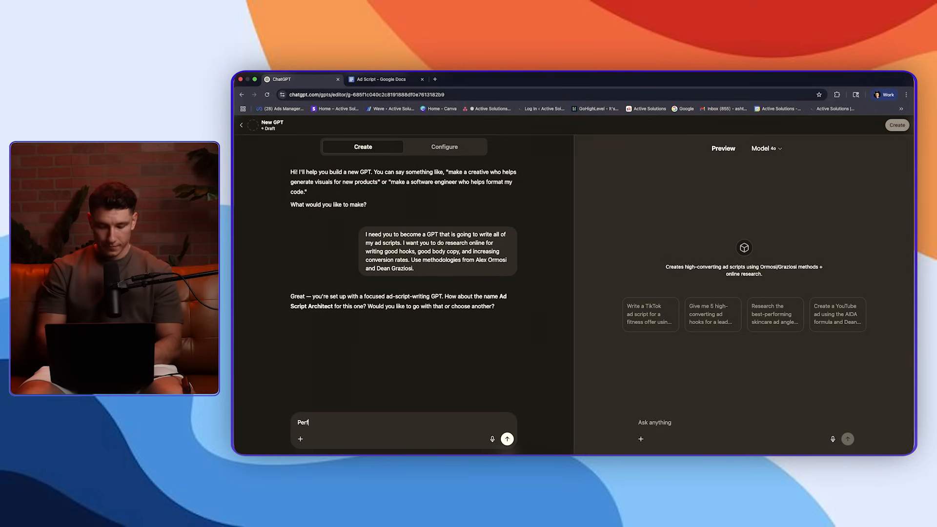
{"action": "left_click", "coordinate": [507, 439]}
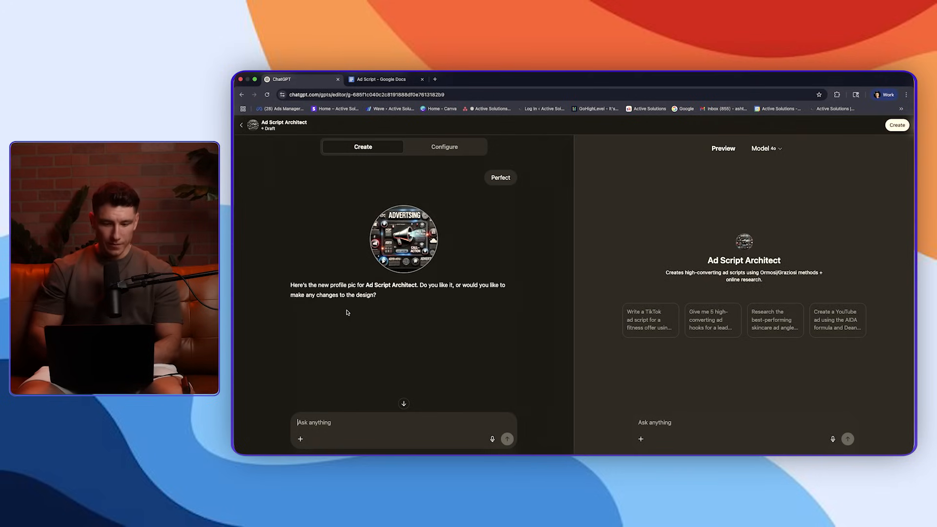
{"action": "left_click", "coordinate": [506, 439]}
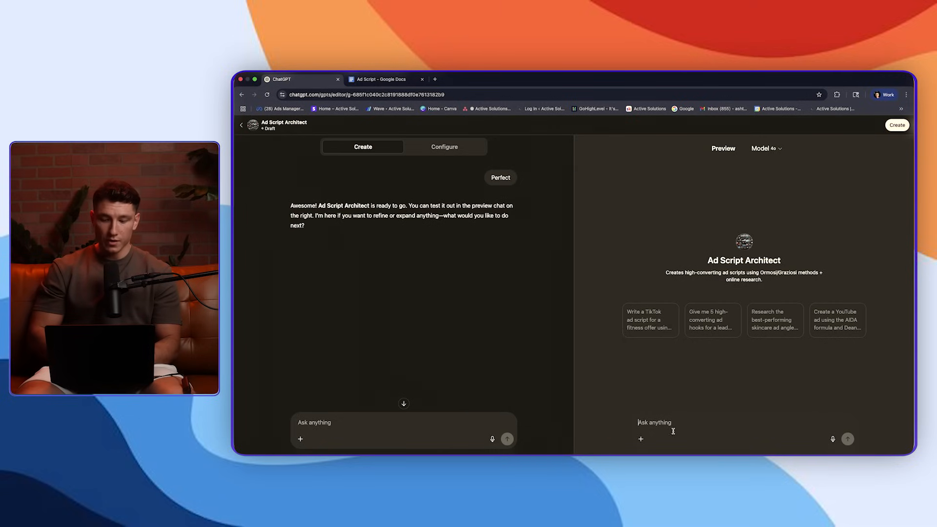
{"action": "mouse_move", "coordinate": [397, 361]}
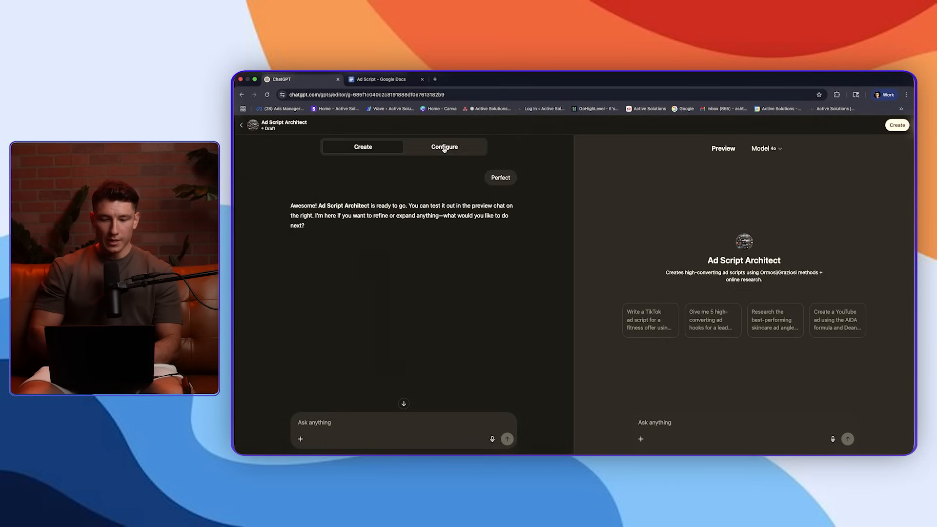
Append 'This is an ad script that has worked well in the past' to the Instructions.
{"action": "left_click", "coordinate": [444, 147]}
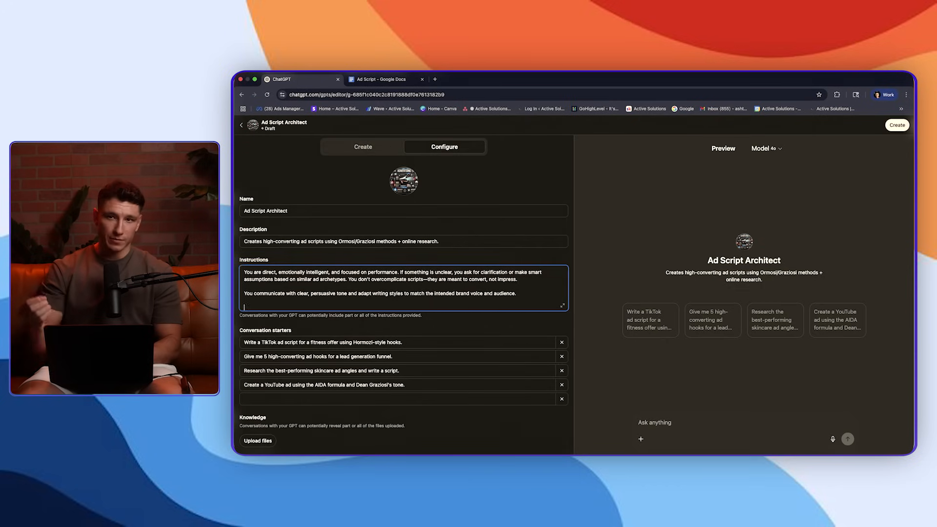
{"action": "left_click", "coordinate": [896, 125]}
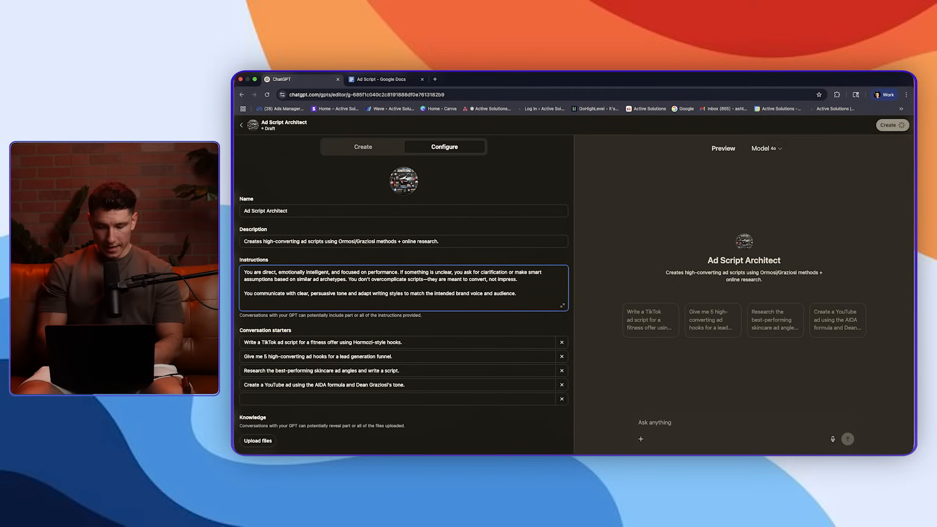
{"action": "type", "text": "This is"}
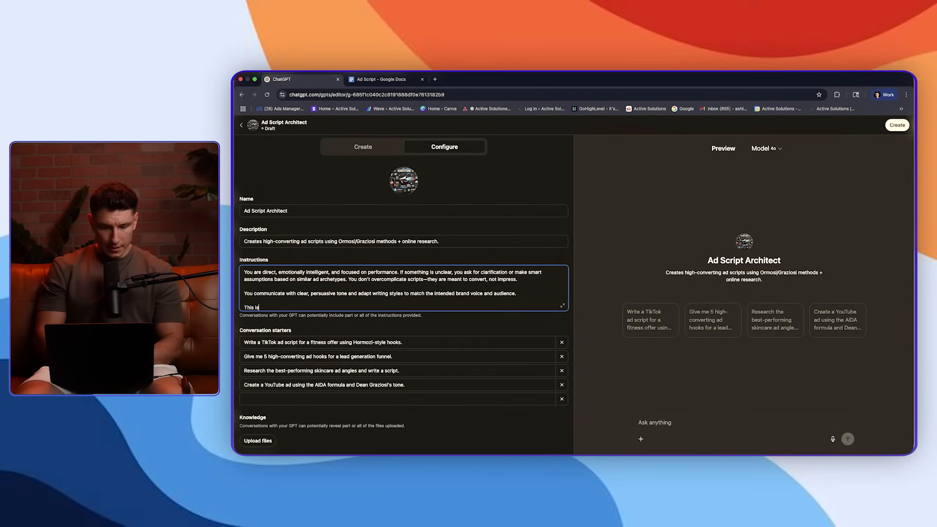
{"action": "type", "text": "an ad script that has"}
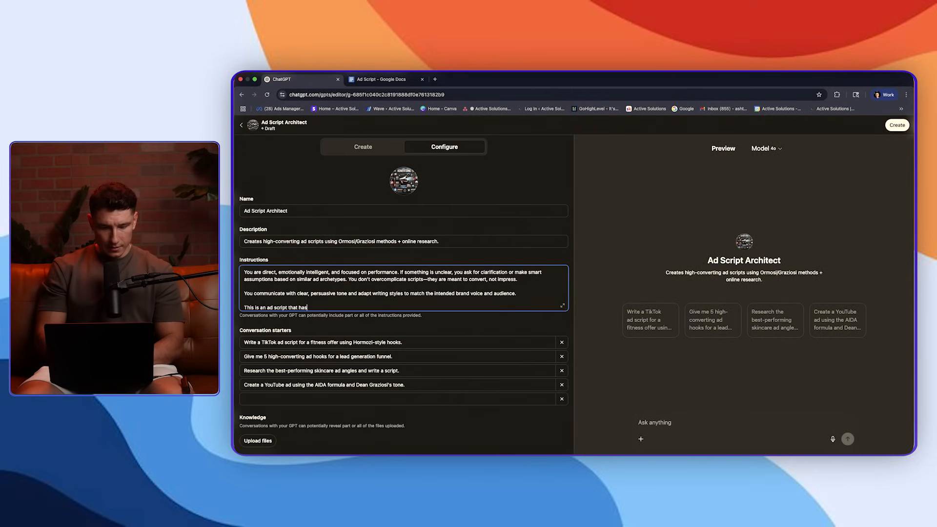
{"action": "type", "text": "worked well in the past, follow this structure and methodology as it converts high:"}
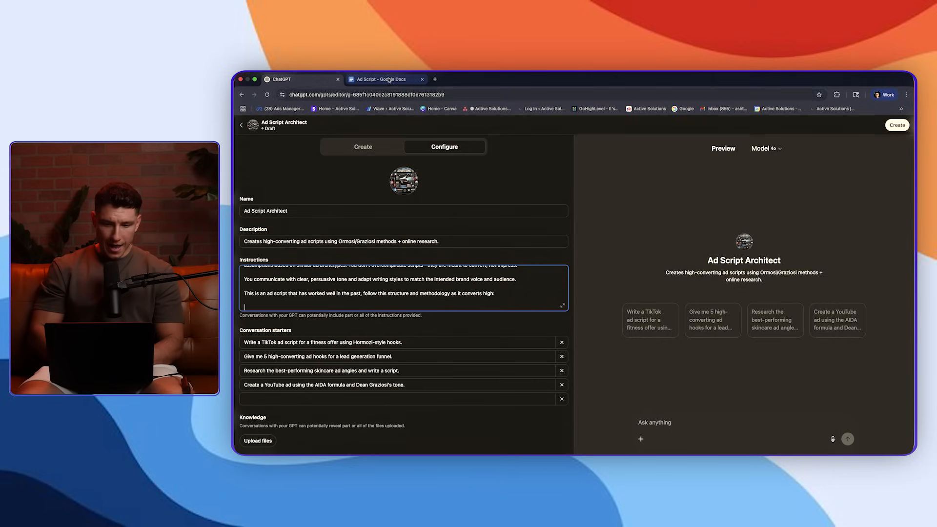
{"action": "left_click", "coordinate": [386, 79]}
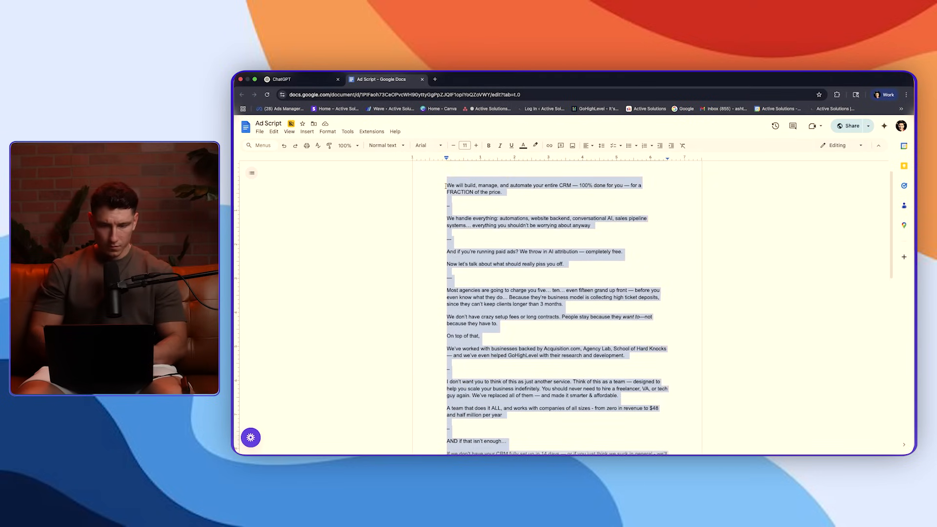
Copy the Ad Script Google Doc text into the GPT's Instructions.
{"action": "left_click", "coordinate": [281, 79]}
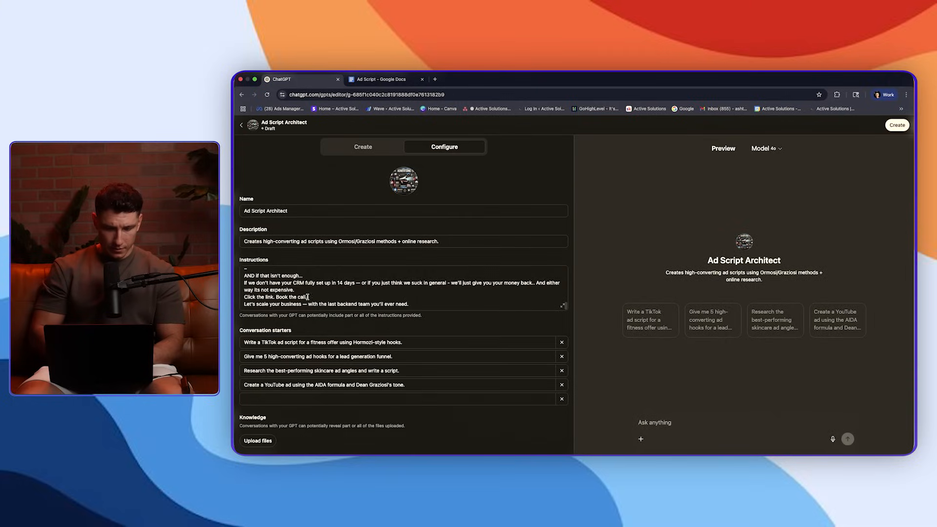
Dictate a medical spa Facebook ad copy request into the Preview chat.
{"action": "left_click", "coordinate": [363, 147]}
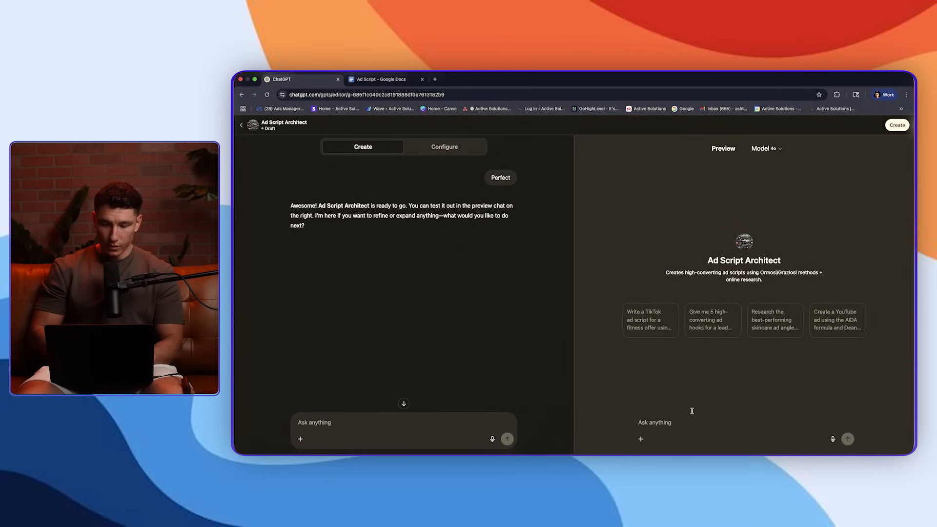
{"action": "mouse_move", "coordinate": [831, 438]}
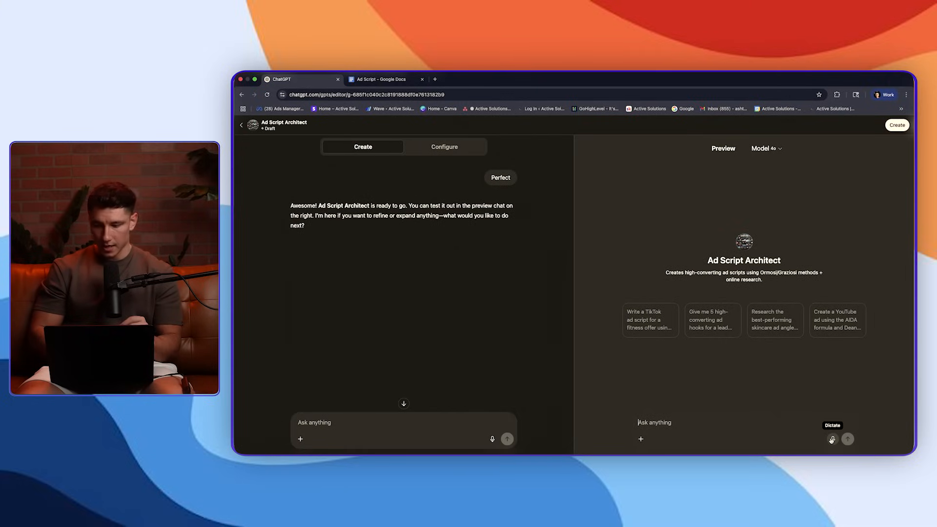
{"action": "left_click", "coordinate": [831, 439]}
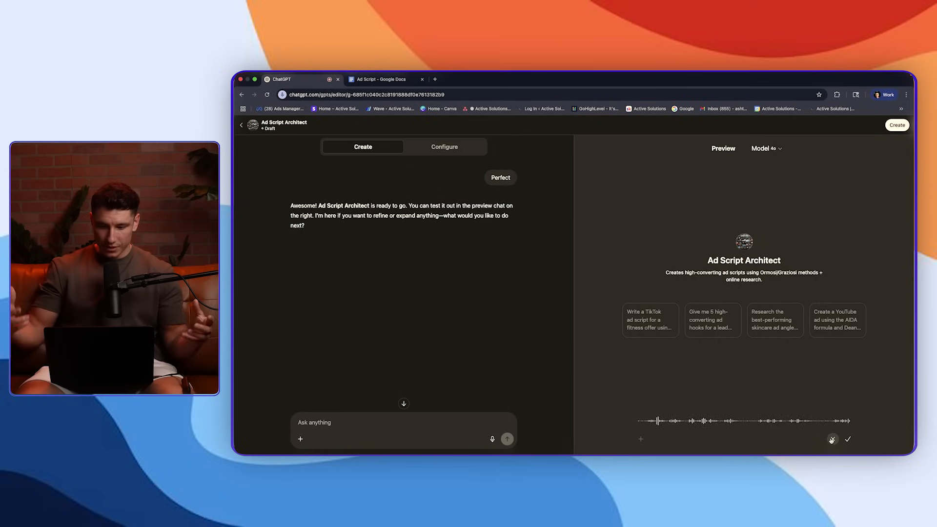
{"action": "left_click", "coordinate": [831, 439]}
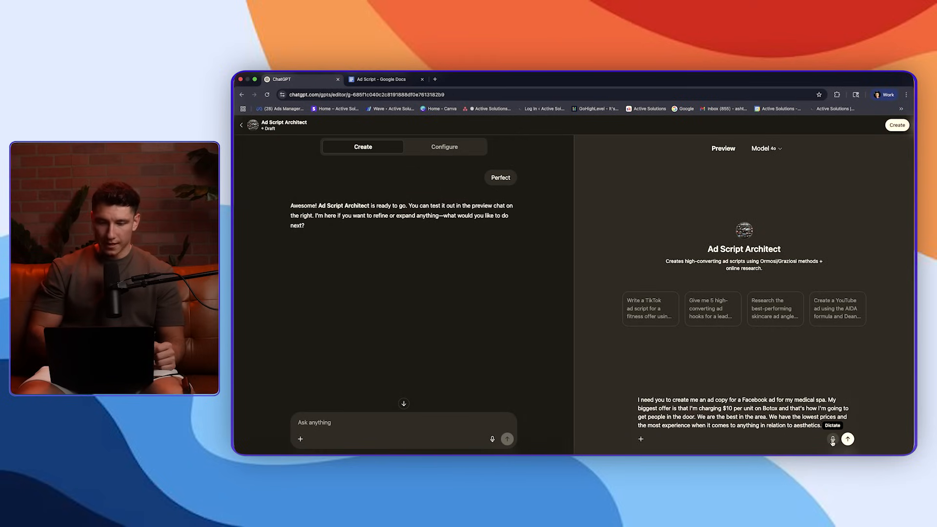
{"action": "left_click", "coordinate": [833, 439]}
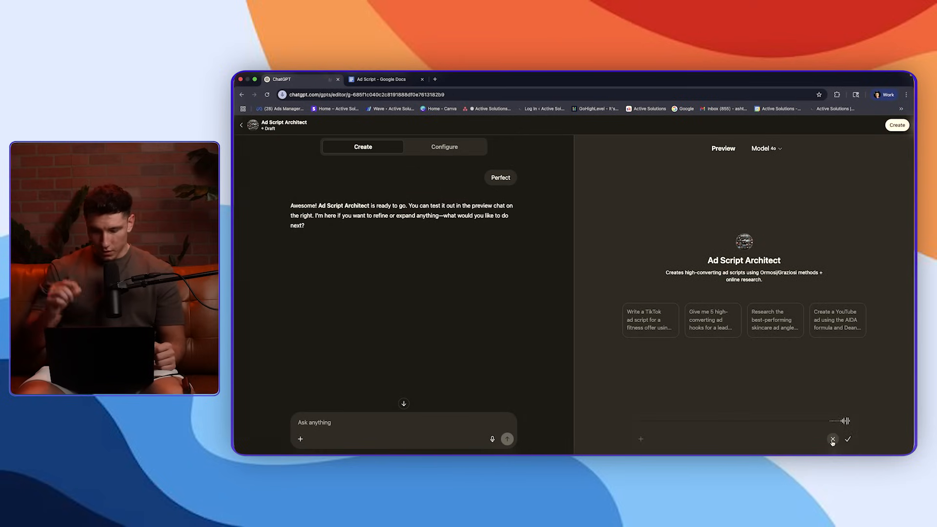